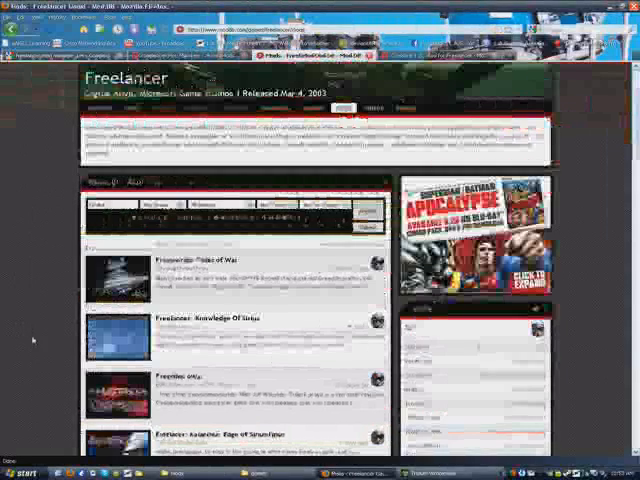
Step: Browse drive D through Program Files into the Microsoft Games folder holding the Discovery archive
scroll(down, 3)
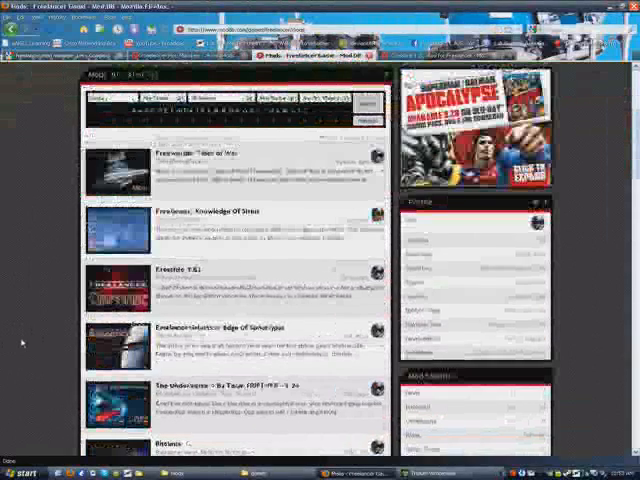
scroll(down, 3)
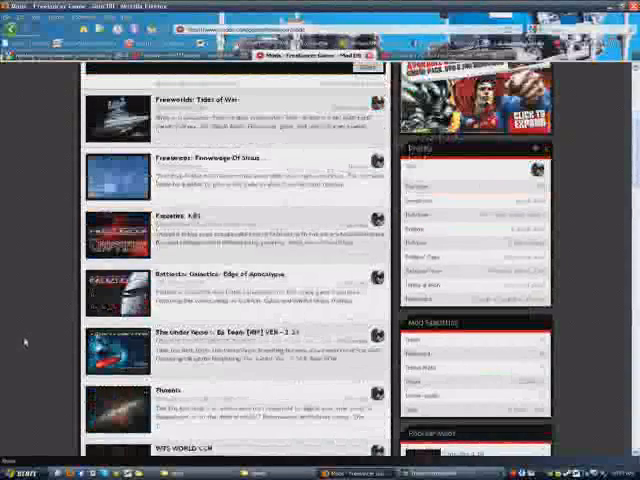
scroll(down, 3)
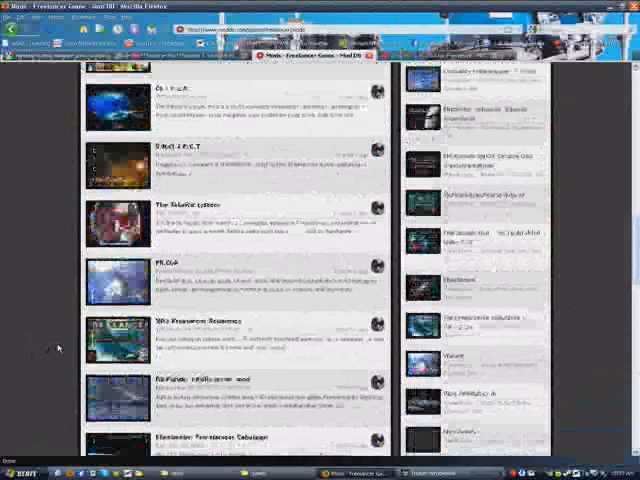
scroll(down, 3)
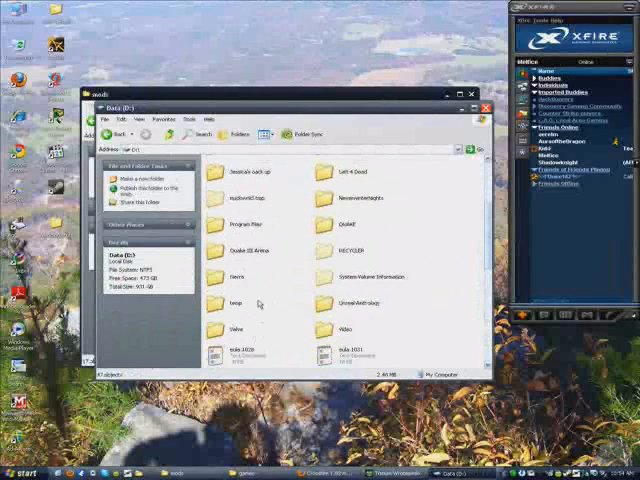
double_click(238, 216)
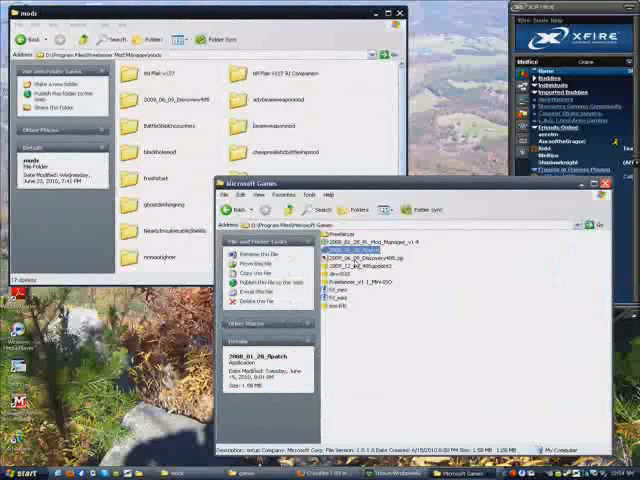
click(352, 271)
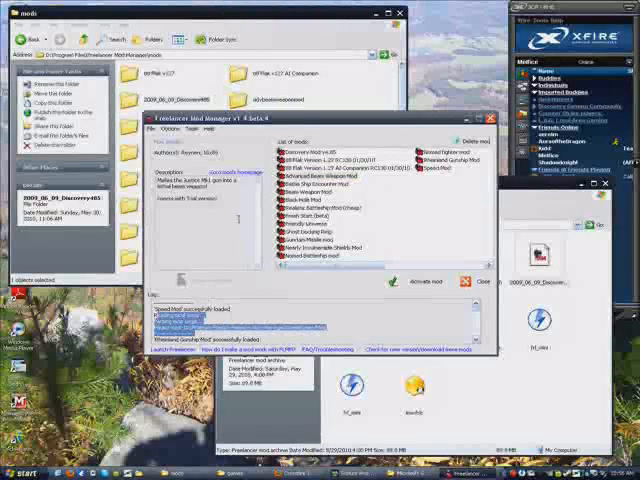
Step: Select Discovery Mod v4.85 in the mod list and activate it
click(295, 150)
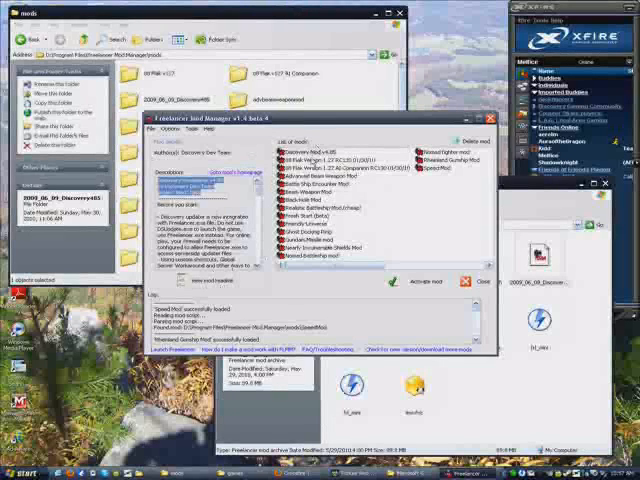
click(310, 147)
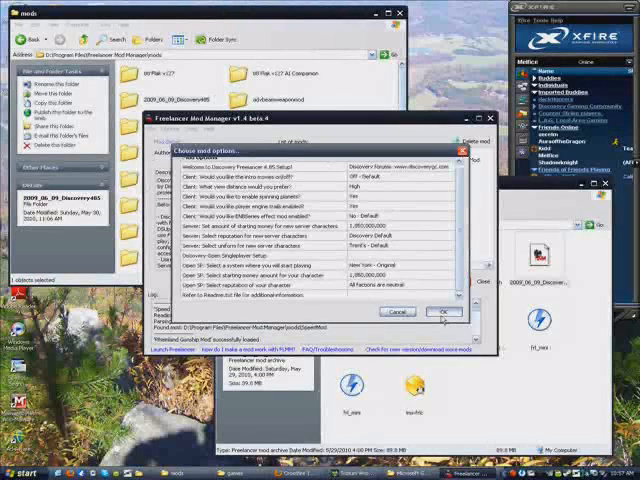
Step: Confirm the Discovery options, including High view distance and New York start
click(441, 312)
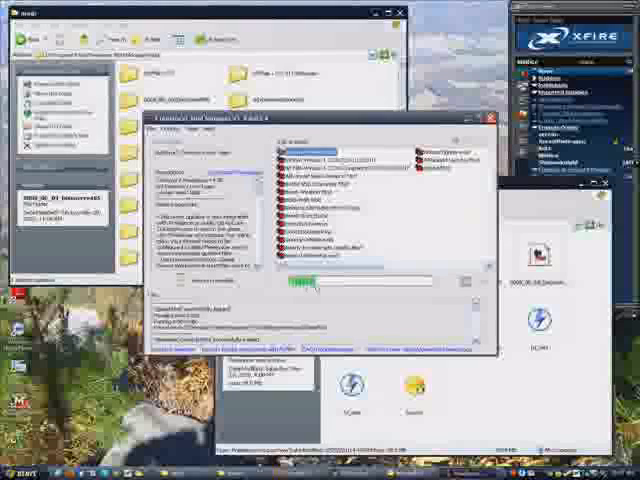